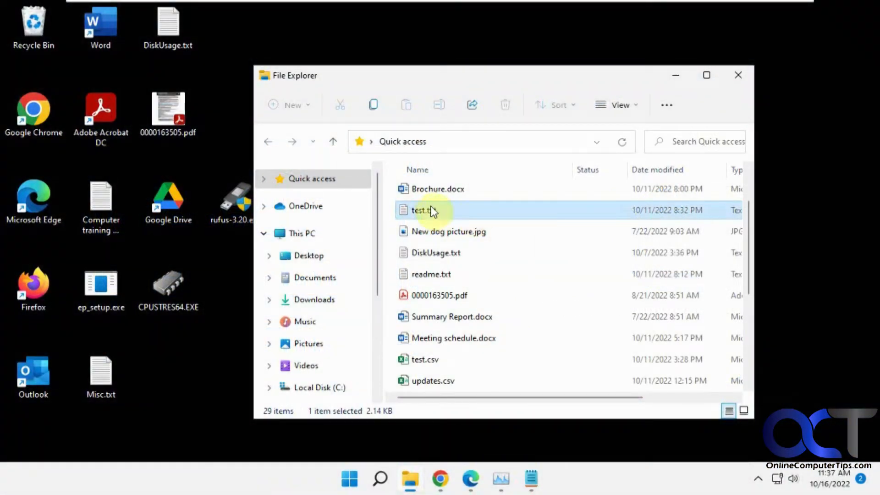
Check the right-click actions and app chooser for test.txt and test.csv in File Explorer.
{"action": "right_click", "coordinate": [422, 211]}
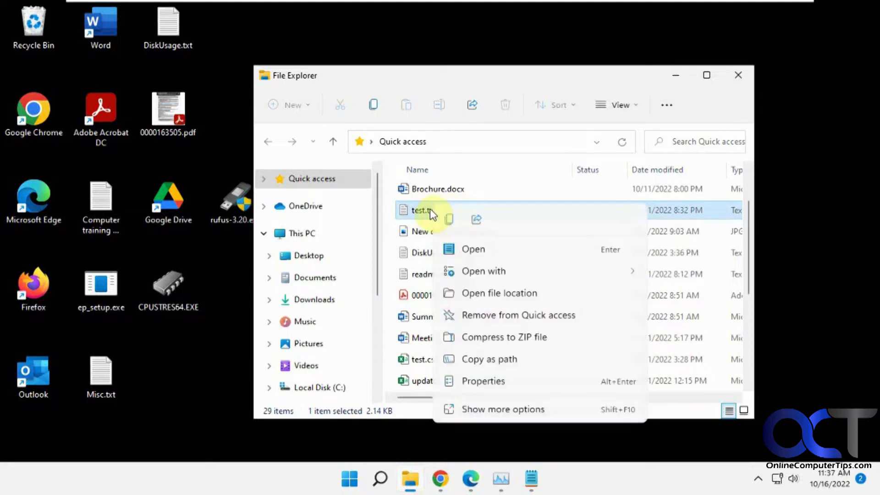
{"action": "mouse_move", "coordinate": [488, 252]}
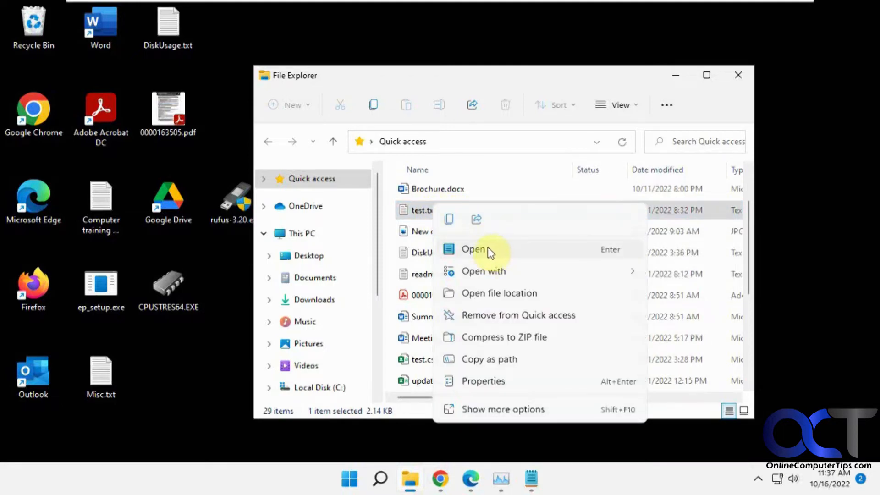
{"action": "mouse_move", "coordinate": [504, 274]}
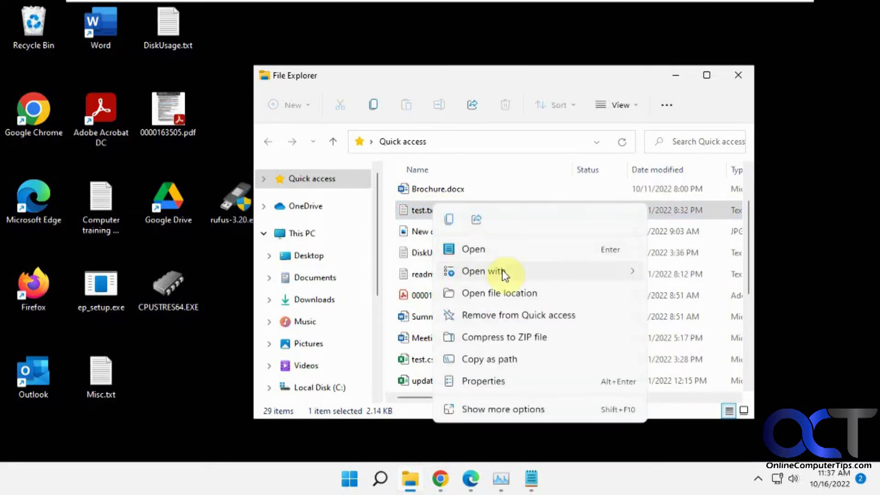
{"action": "left_click", "coordinate": [483, 272]}
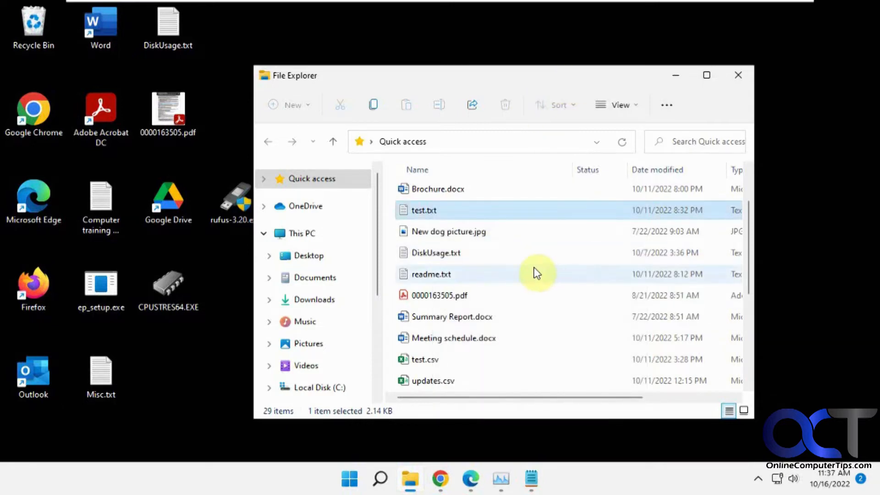
{"action": "right_click", "coordinate": [417, 359]}
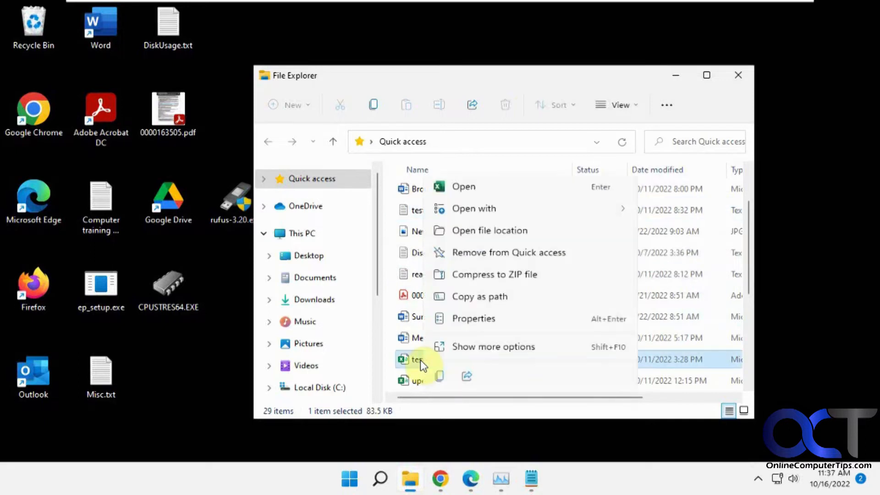
{"action": "mouse_move", "coordinate": [482, 216]}
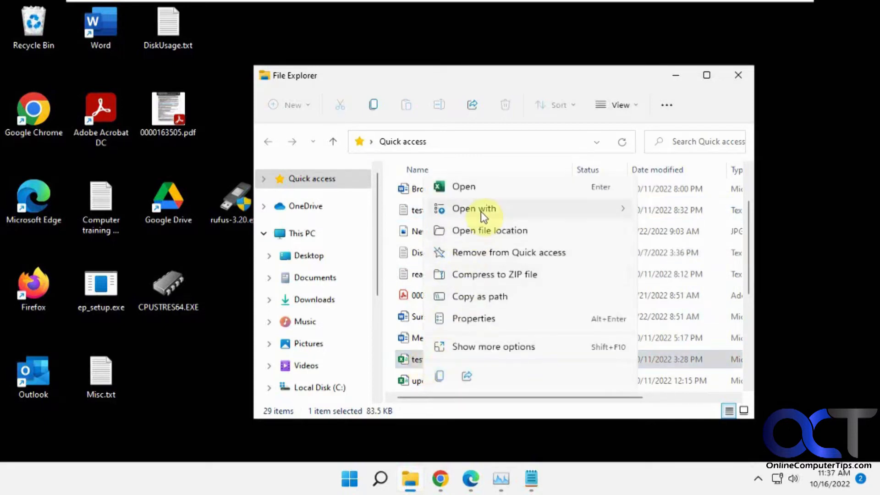
{"action": "left_click", "coordinate": [474, 209]}
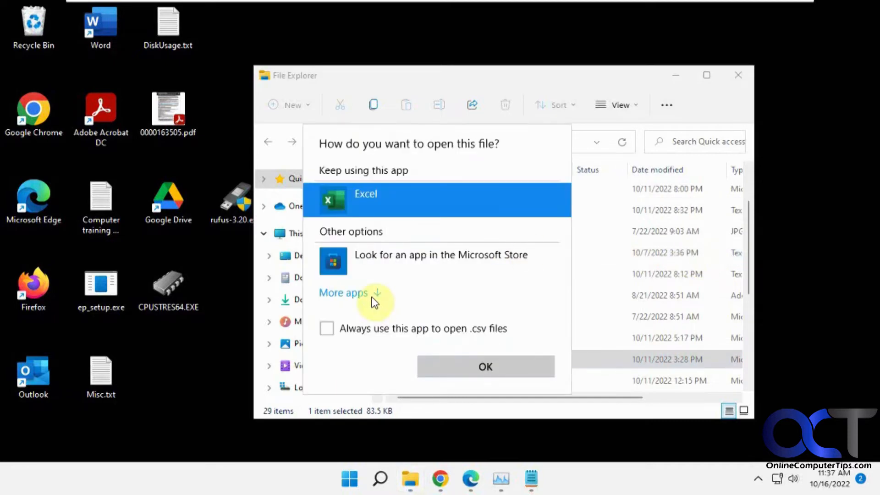
{"action": "left_click", "coordinate": [343, 293]}
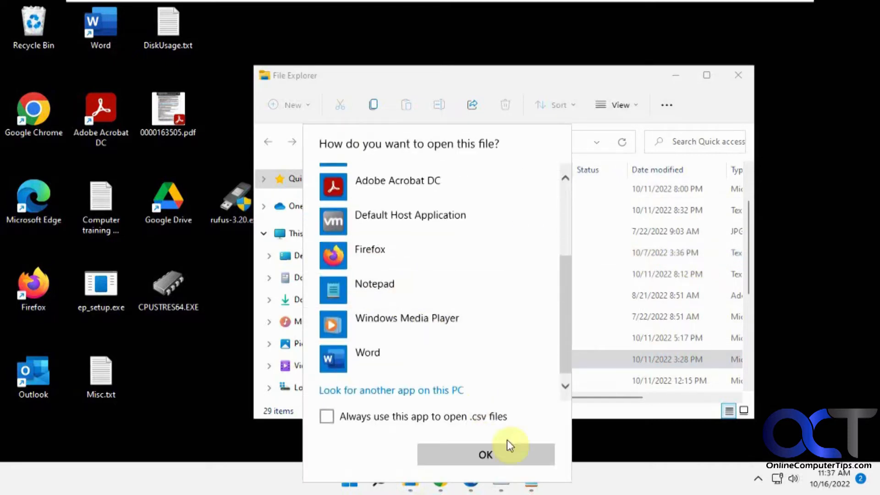
{"action": "left_click", "coordinate": [485, 455]}
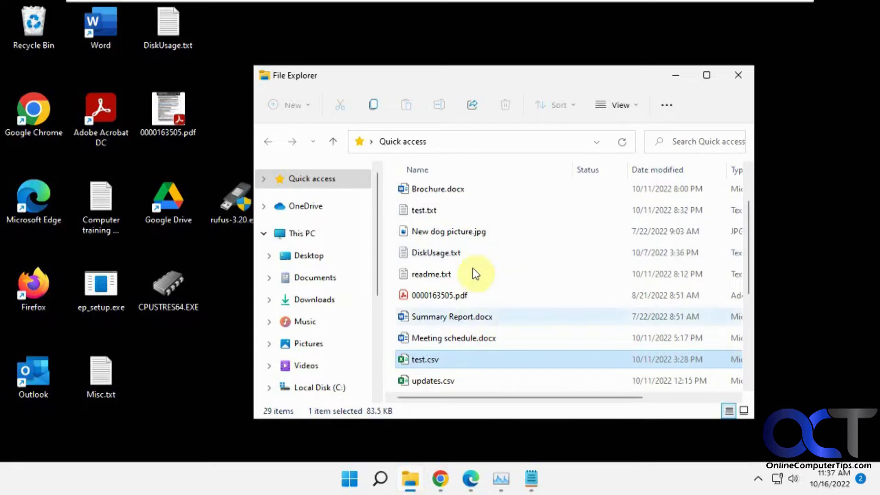
{"action": "mouse_move", "coordinate": [487, 299]}
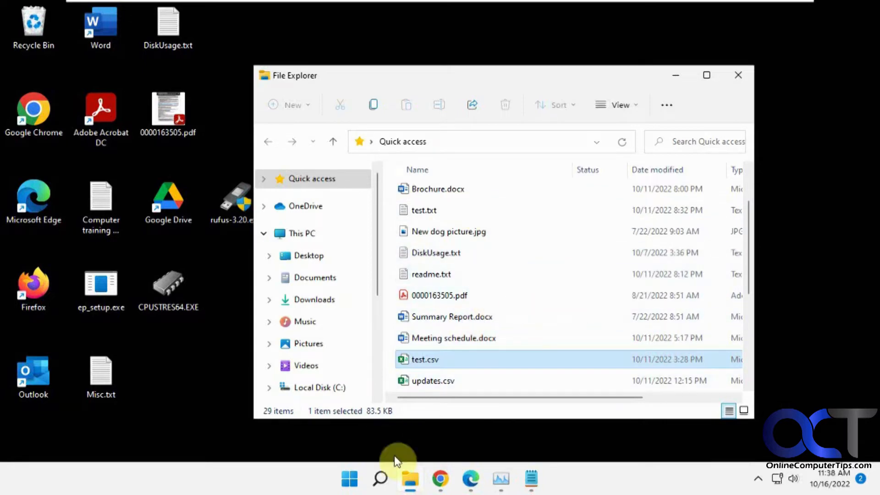
Search regedit from the taskbar and approve the User Account Control prompt.
{"action": "left_click", "coordinate": [379, 480]}
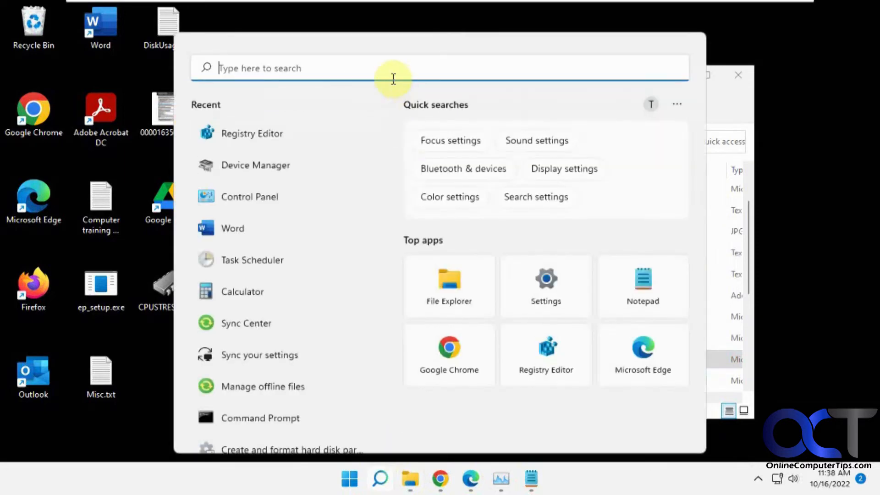
{"action": "type", "text": "regedit"}
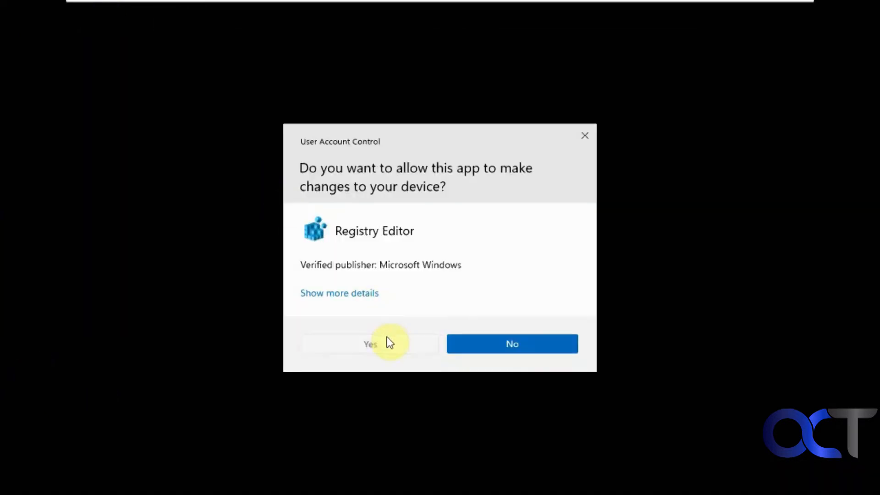
{"action": "left_click", "coordinate": [370, 344]}
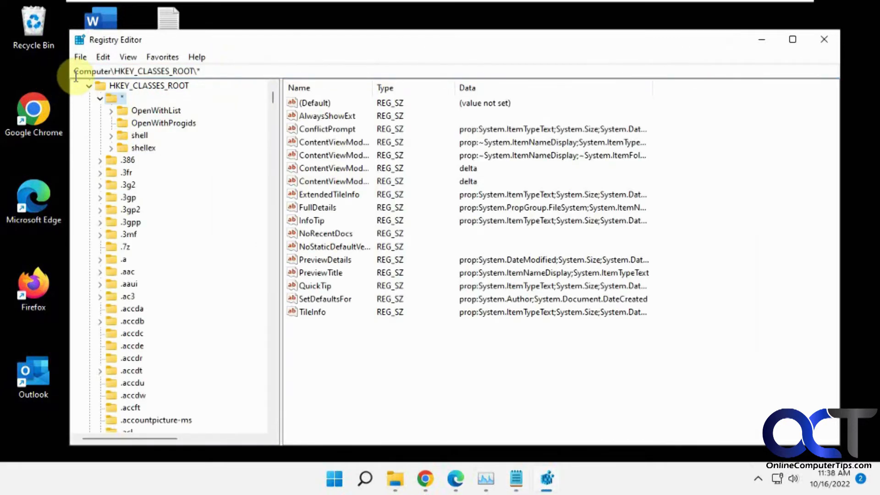
Add a new key named Open with Notepad under HKEY_CLASSES_ROOT\*\shell.
{"action": "left_click", "coordinate": [139, 136]}
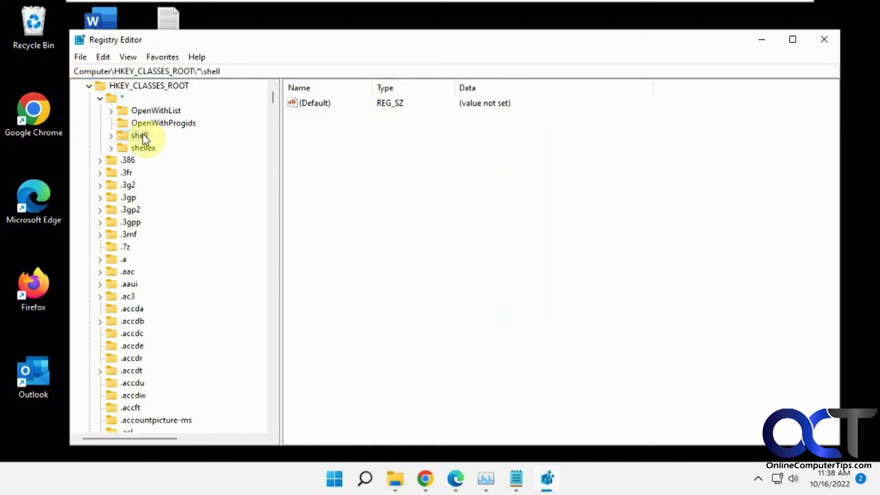
{"action": "left_click", "coordinate": [516, 478]}
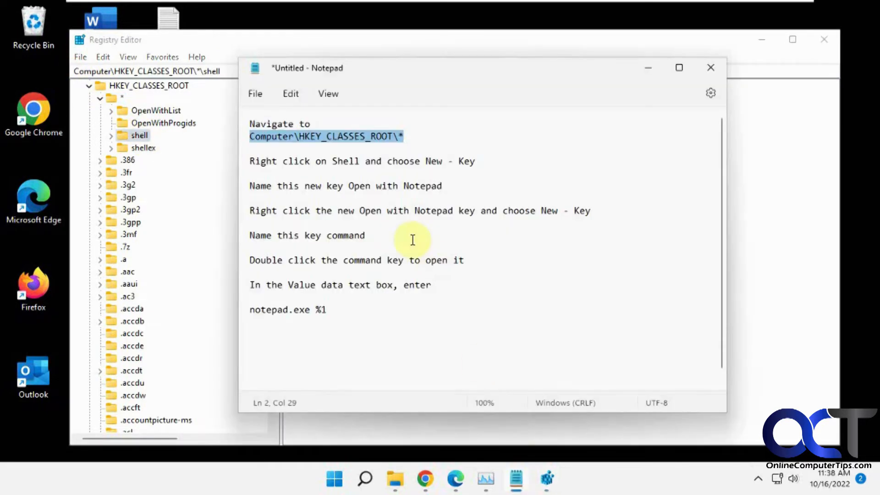
{"action": "mouse_move", "coordinate": [429, 186]}
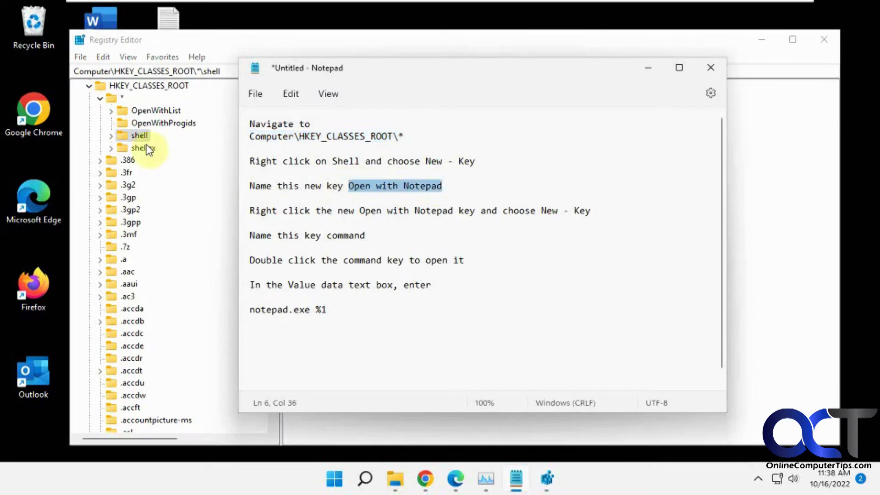
{"action": "right_click", "coordinate": [139, 135]}
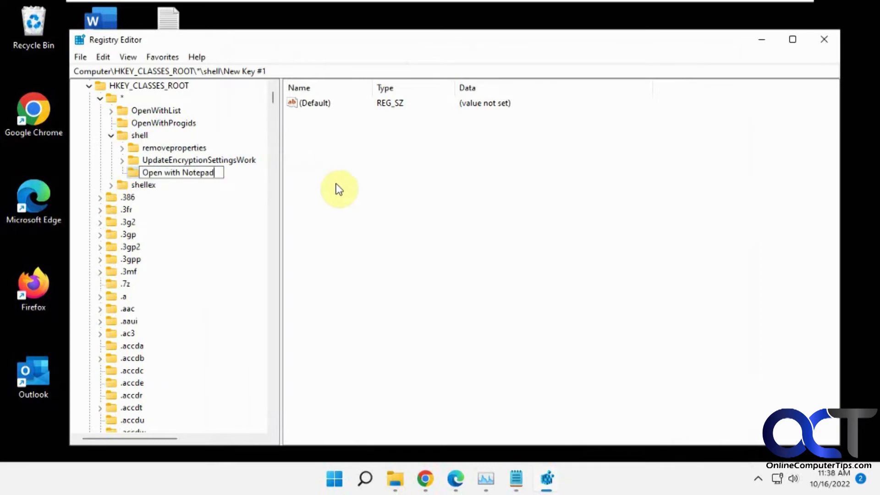
{"action": "left_click", "coordinate": [515, 479]}
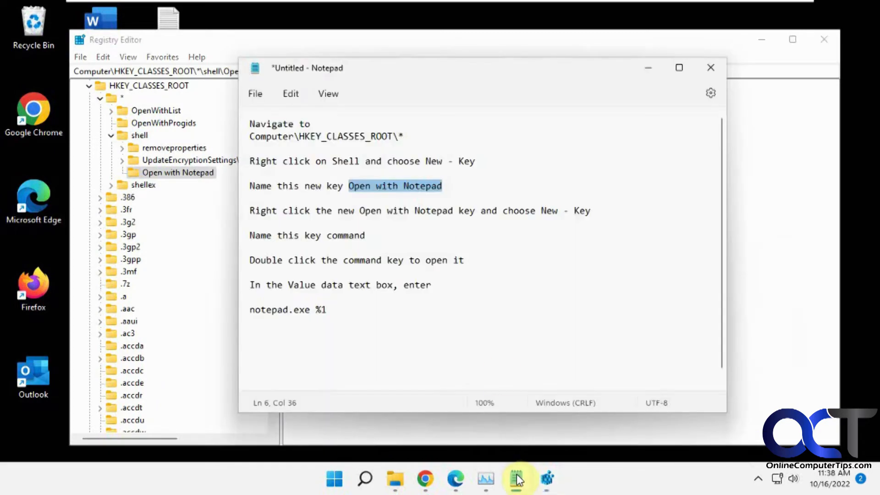
{"action": "mouse_move", "coordinate": [402, 211]}
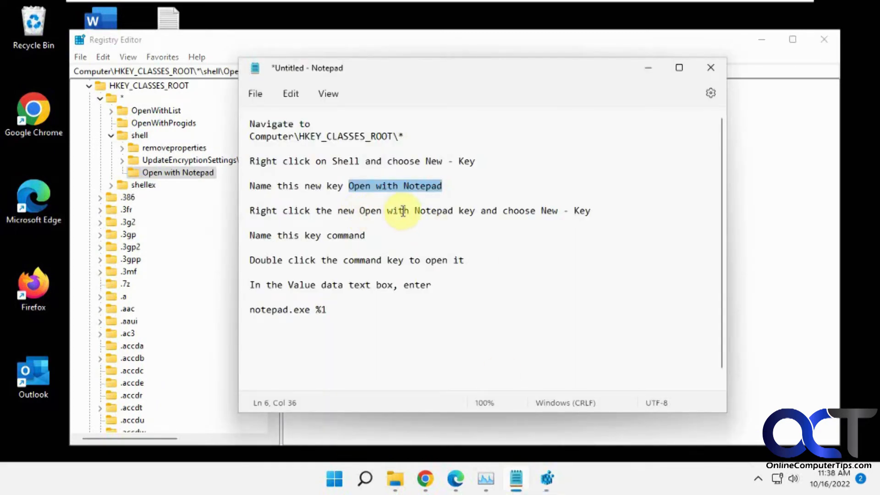
Add a subkey named command inside the Open with Notepad key.
{"action": "double_click", "coordinate": [345, 236]}
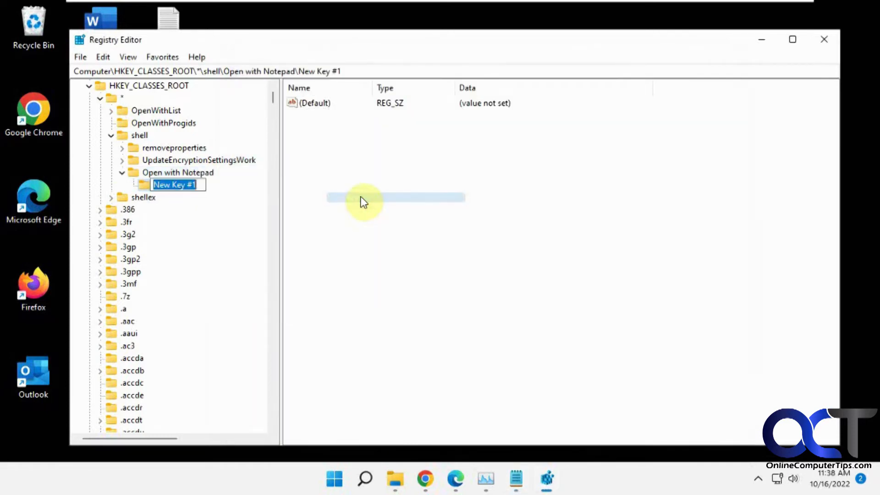
{"action": "type", "text": "command"}
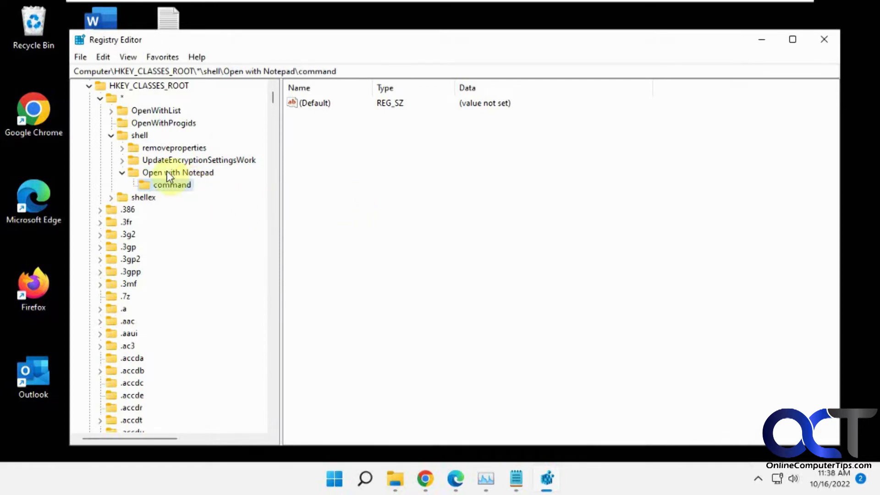
{"action": "left_click", "coordinate": [172, 185]}
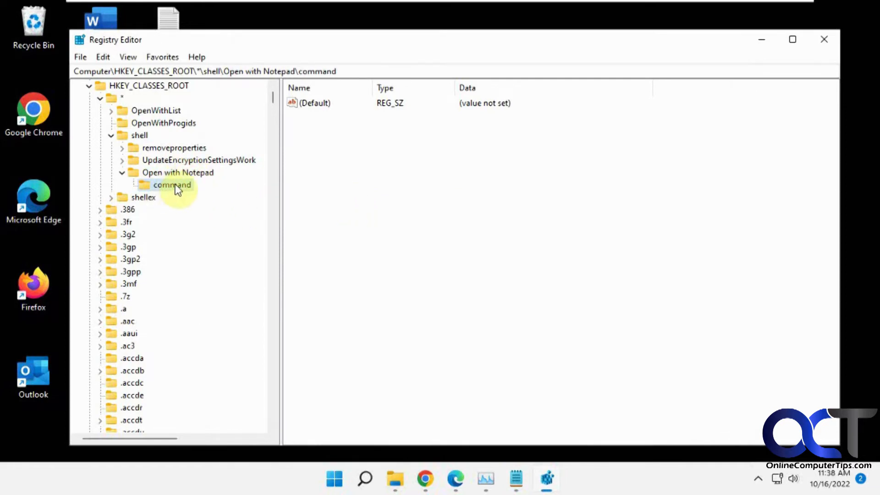
Paste notepad.exe %1 from the notes into the command key's (Default) value data.
{"action": "left_click", "coordinate": [515, 478]}
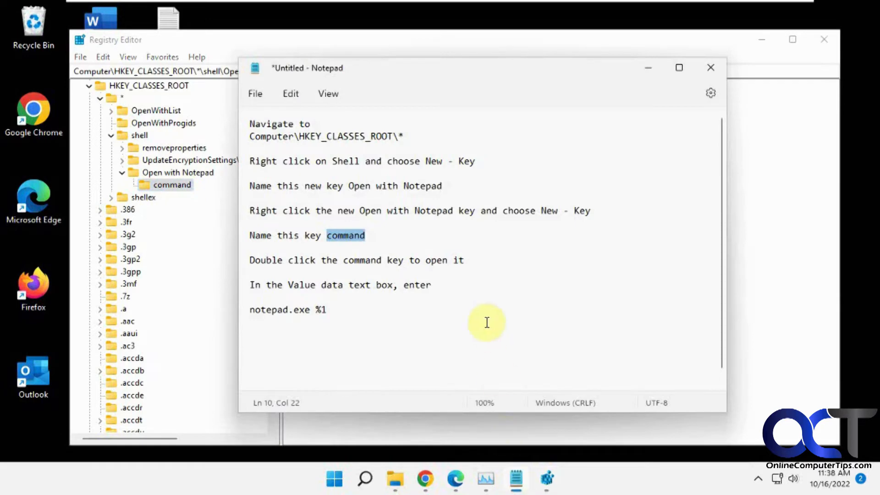
{"action": "mouse_move", "coordinate": [401, 278]}
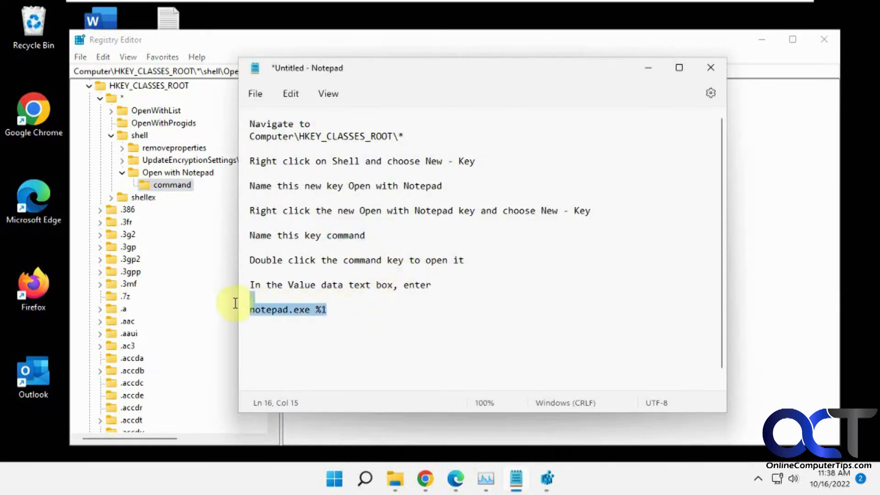
{"action": "mouse_move", "coordinate": [323, 339]}
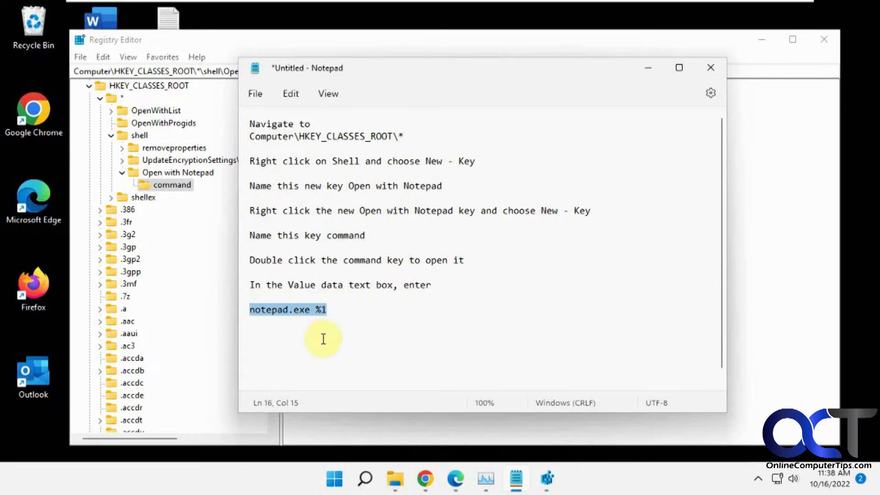
{"action": "mouse_move", "coordinate": [322, 314]}
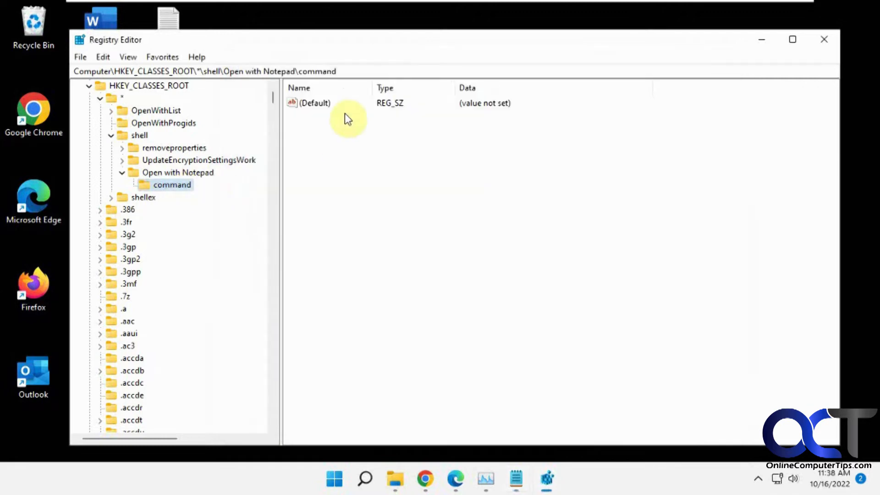
{"action": "double_click", "coordinate": [314, 103]}
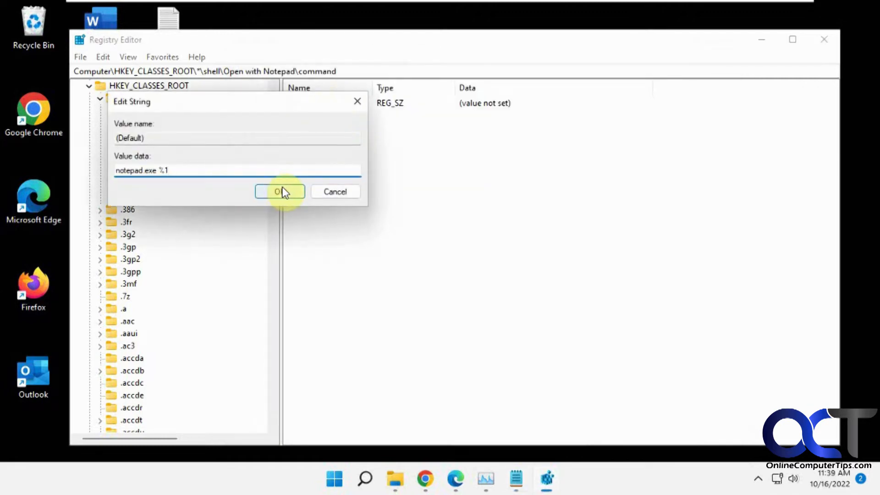
{"action": "left_click", "coordinate": [279, 191]}
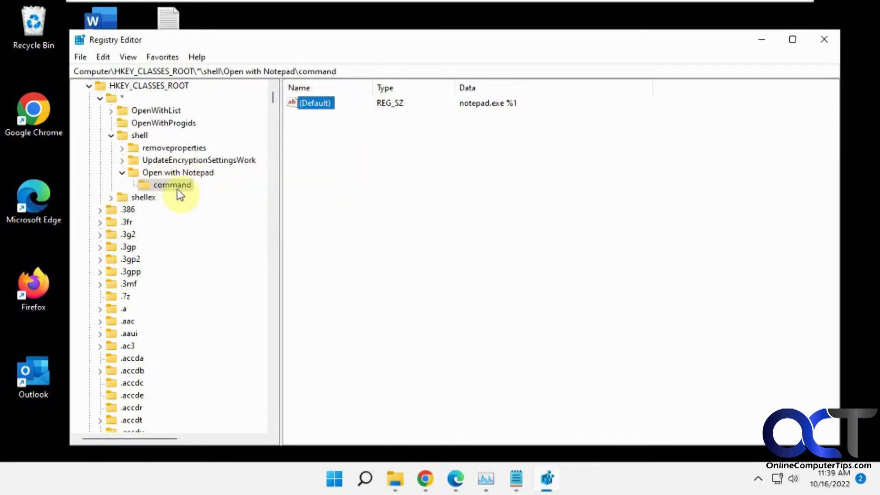
{"action": "mouse_move", "coordinate": [354, 117]}
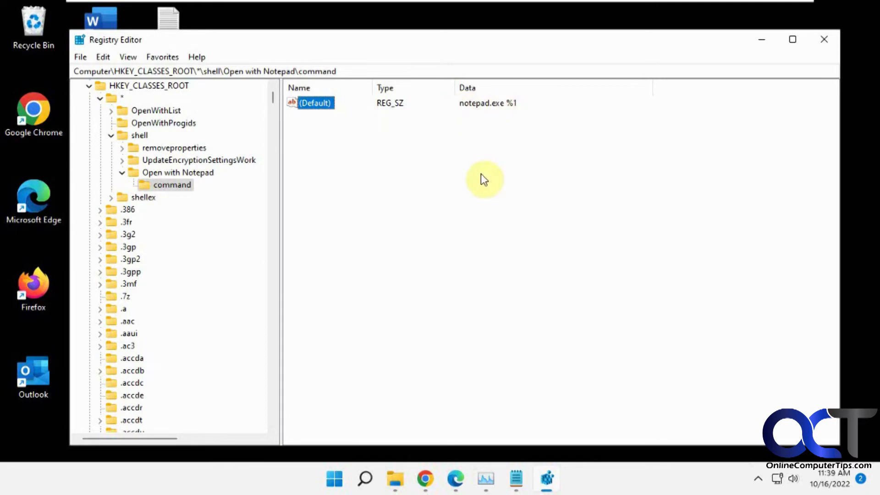
{"action": "mouse_move", "coordinate": [460, 194]}
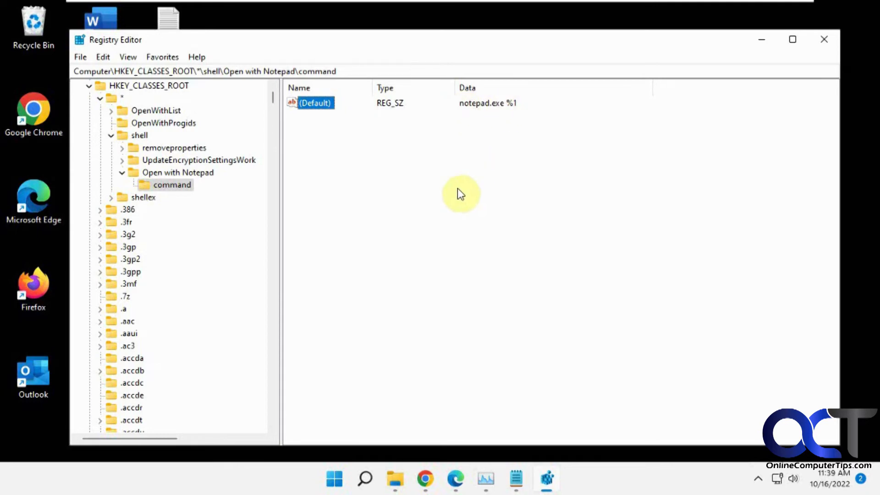
{"action": "mouse_move", "coordinate": [433, 363]}
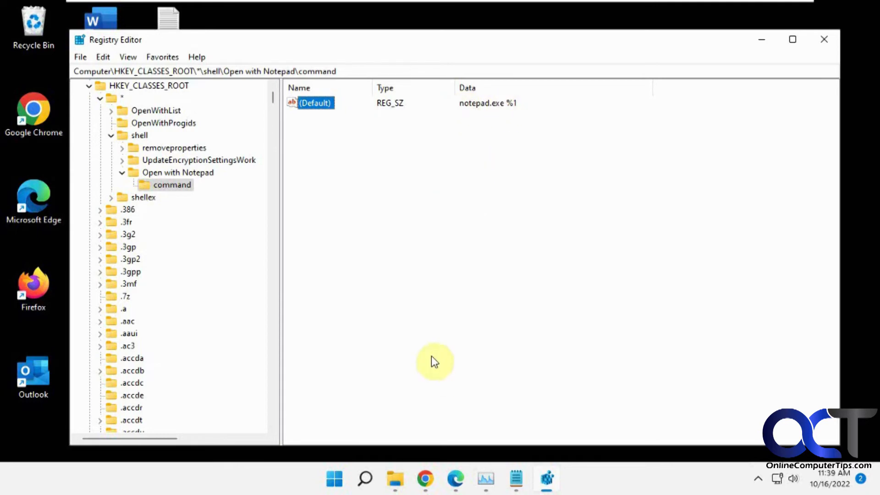
Restart the Windows Explorer process from Task Manager's Processes list.
{"action": "right_click", "coordinate": [335, 479]}
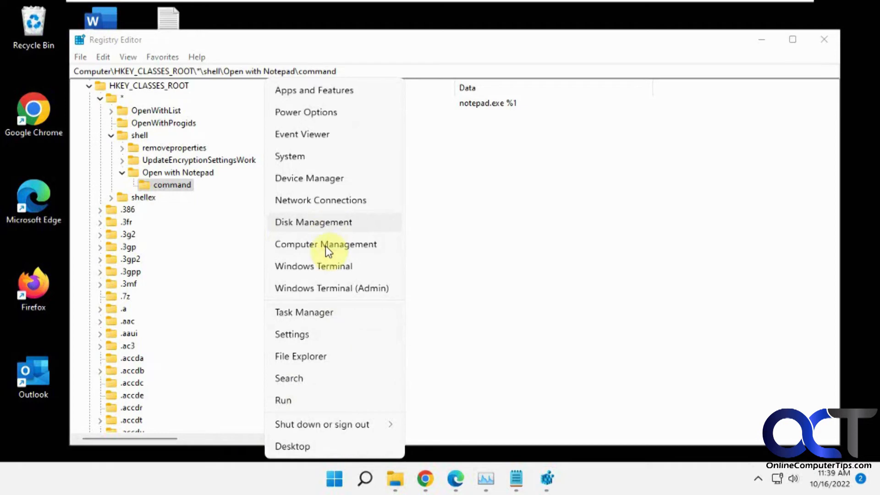
{"action": "left_click", "coordinate": [303, 311]}
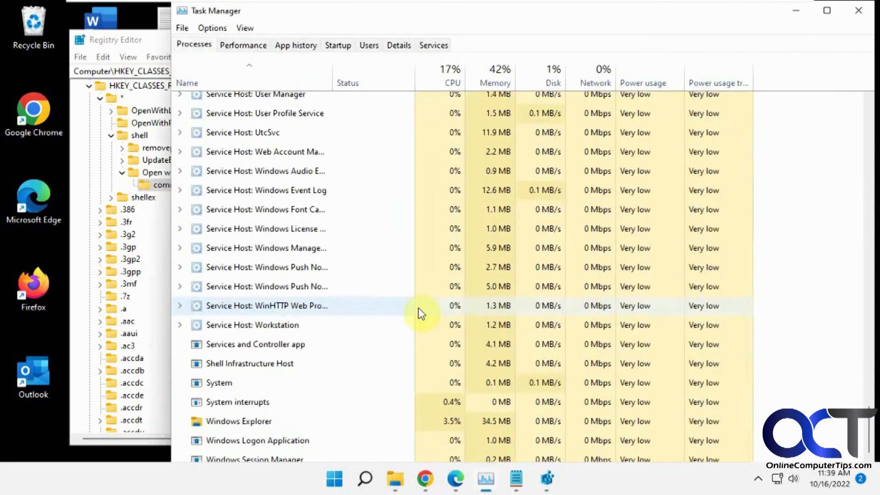
{"action": "left_click", "coordinate": [239, 421]}
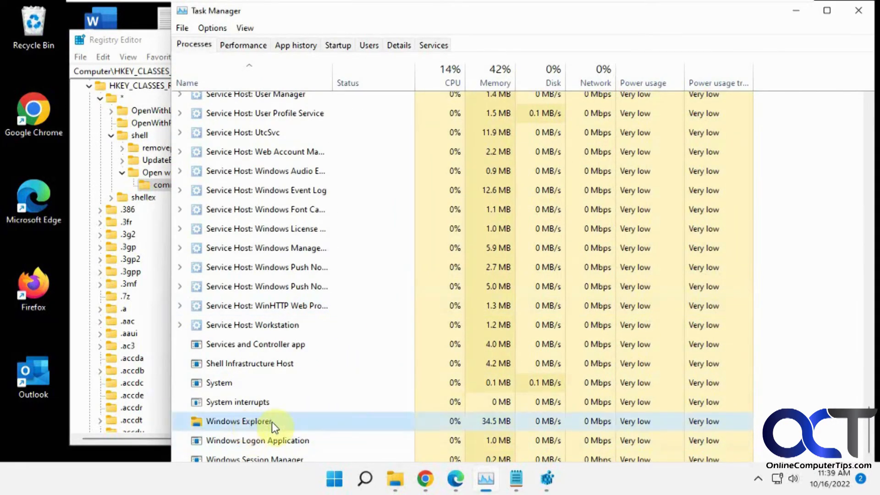
{"action": "mouse_move", "coordinate": [245, 422]}
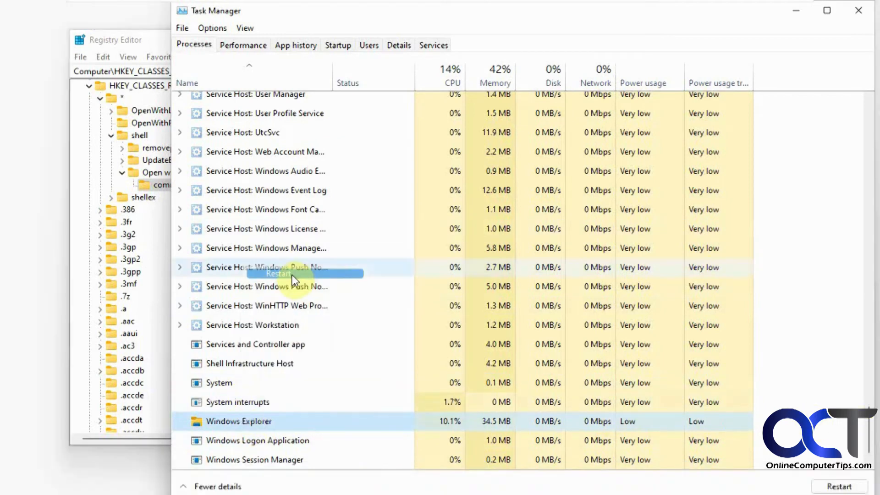
{"action": "left_click", "coordinate": [288, 273]}
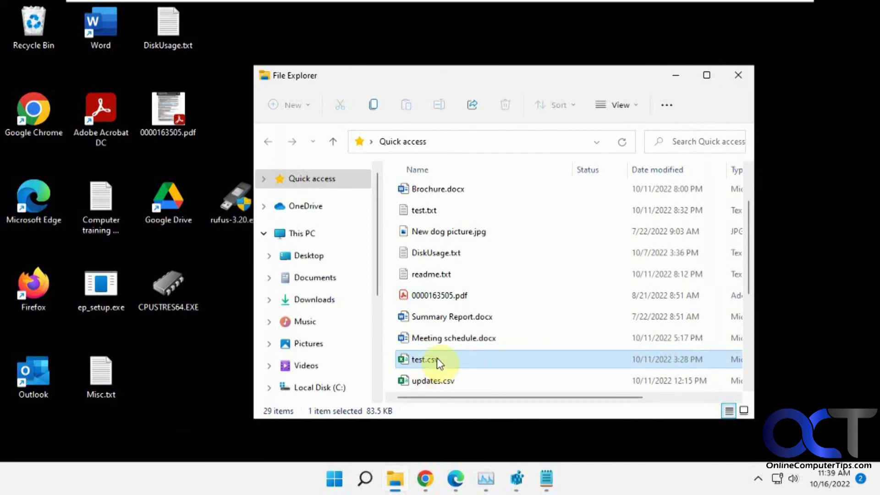
{"action": "right_click", "coordinate": [433, 359]}
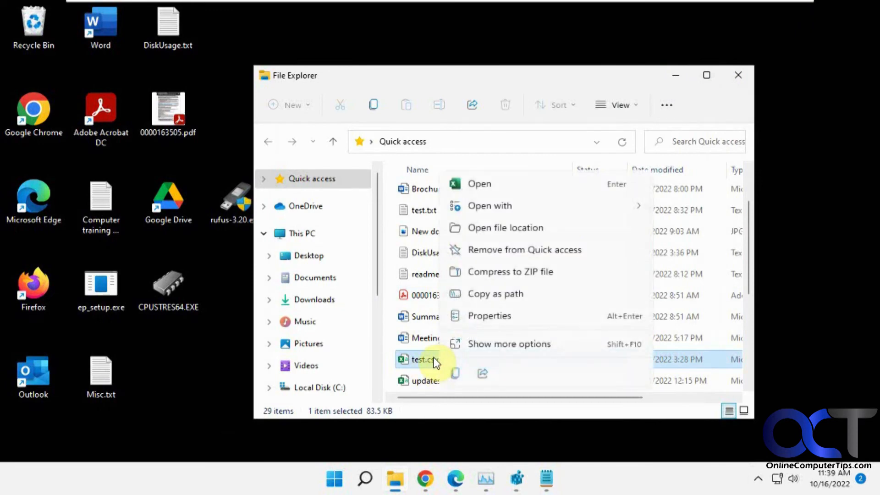
{"action": "mouse_move", "coordinate": [496, 348]}
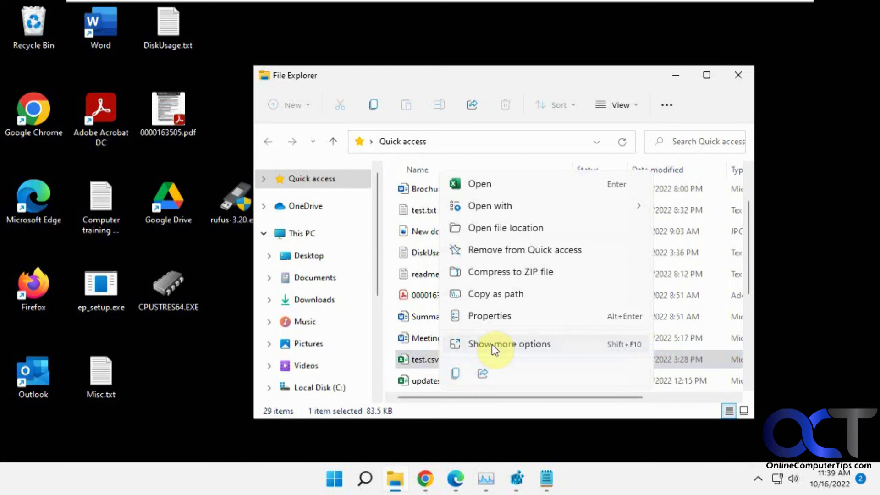
{"action": "left_click", "coordinate": [510, 344]}
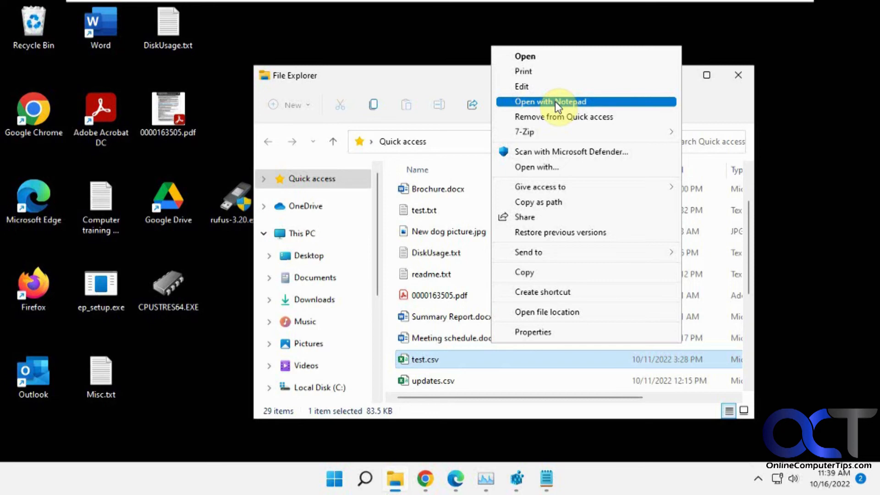
{"action": "mouse_move", "coordinate": [534, 172]}
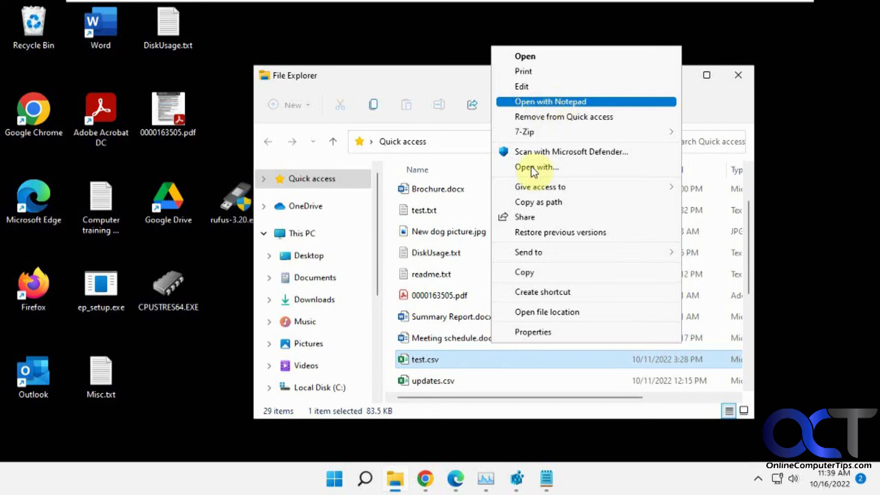
{"action": "mouse_move", "coordinate": [517, 339]}
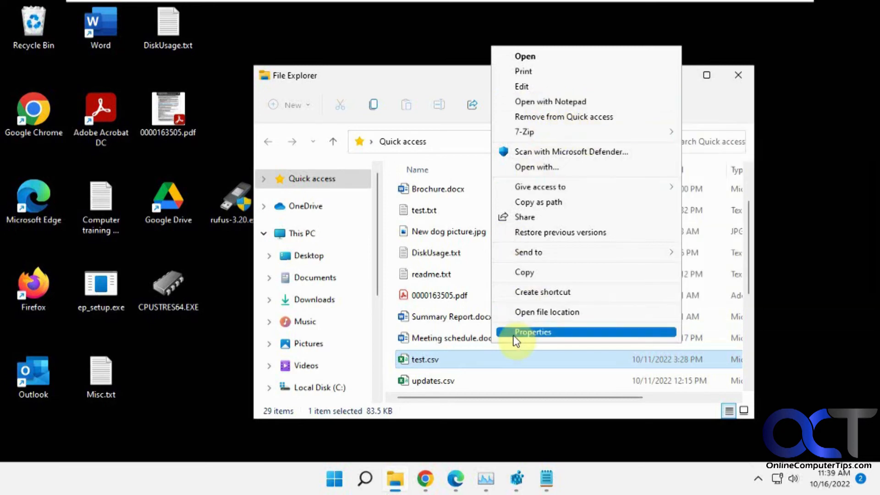
{"action": "mouse_move", "coordinate": [499, 364]}
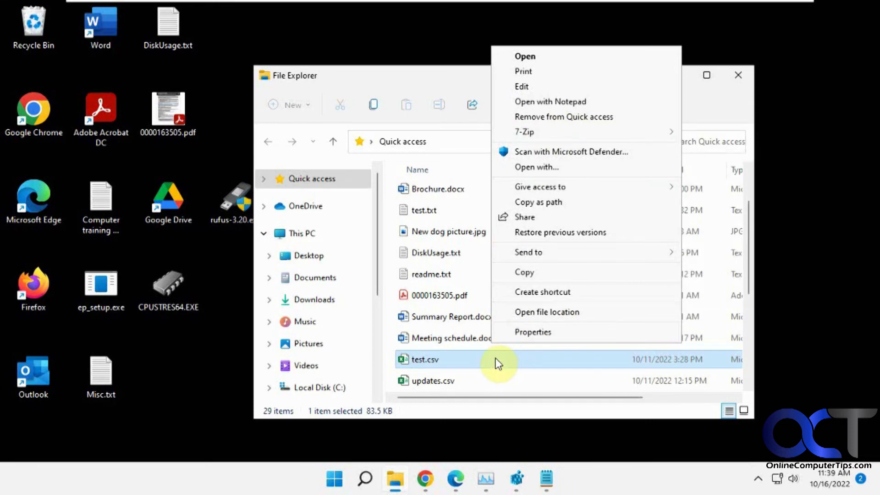
{"action": "mouse_move", "coordinate": [486, 363]}
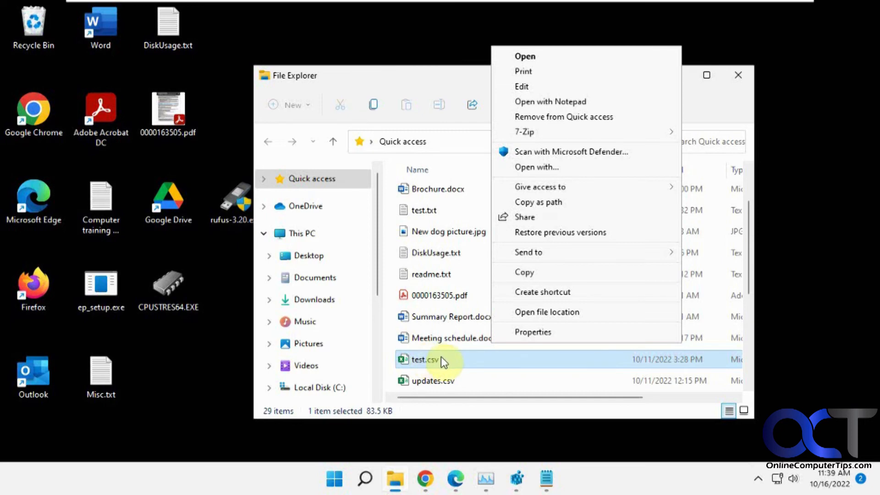
{"action": "mouse_move", "coordinate": [539, 110]}
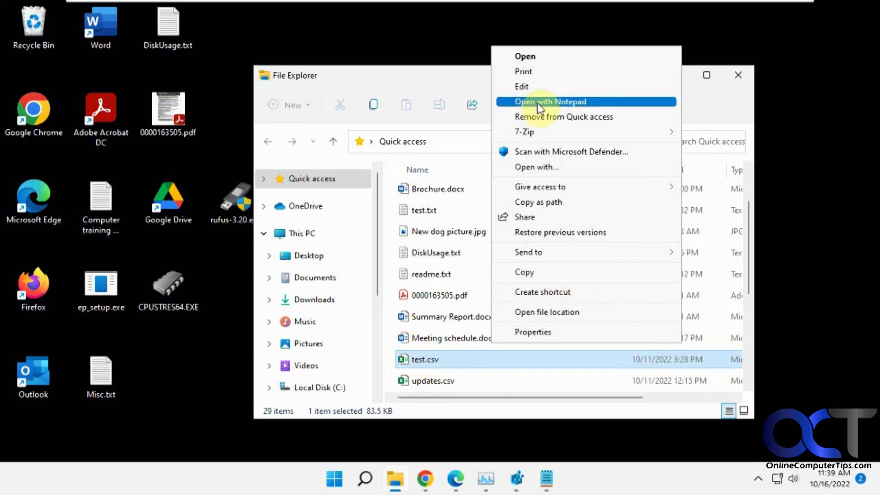
{"action": "mouse_move", "coordinate": [540, 171]}
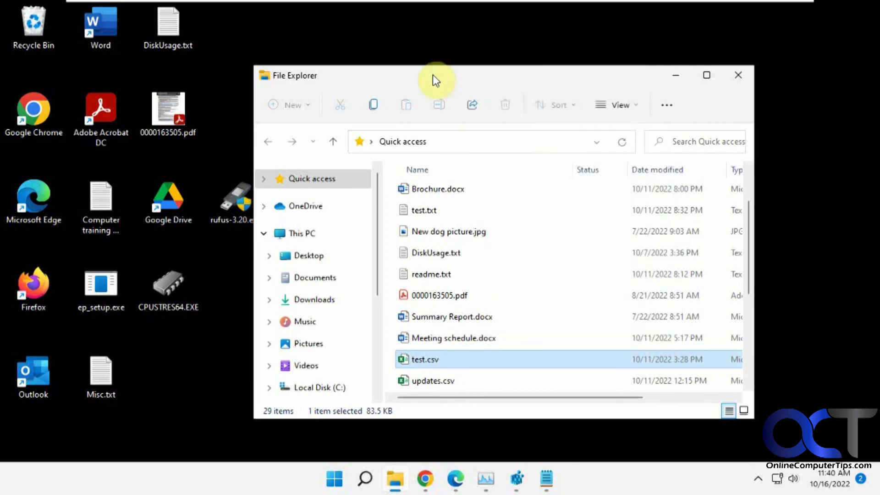
{"action": "mouse_move", "coordinate": [517, 422]}
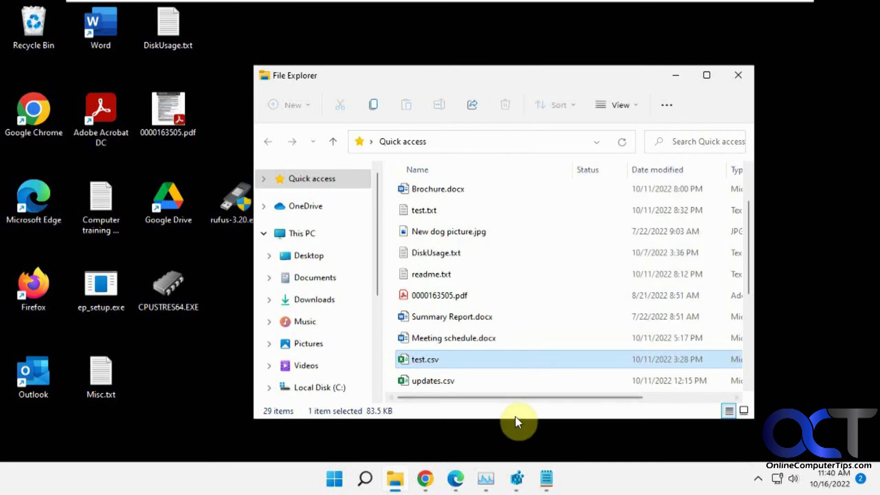